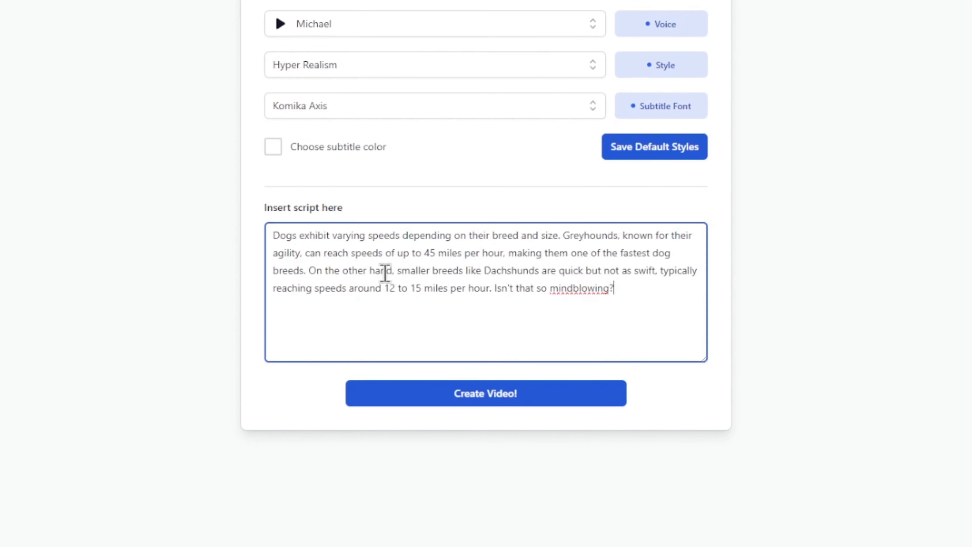
- Start generating the video from the dog-speed script with Michael voice, Hyper Realism style and Komika Axis subtitles
{"action": "left_click", "coordinate": [486, 393]}
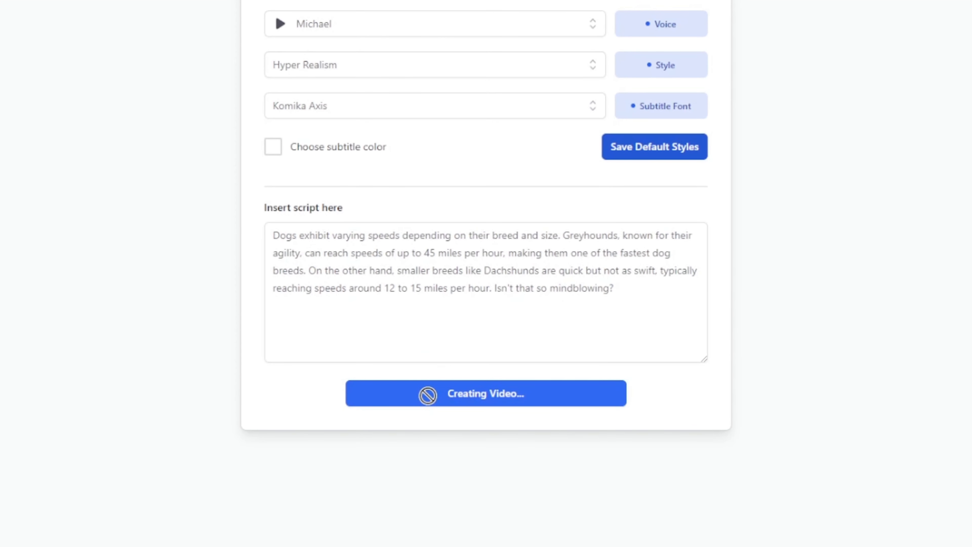